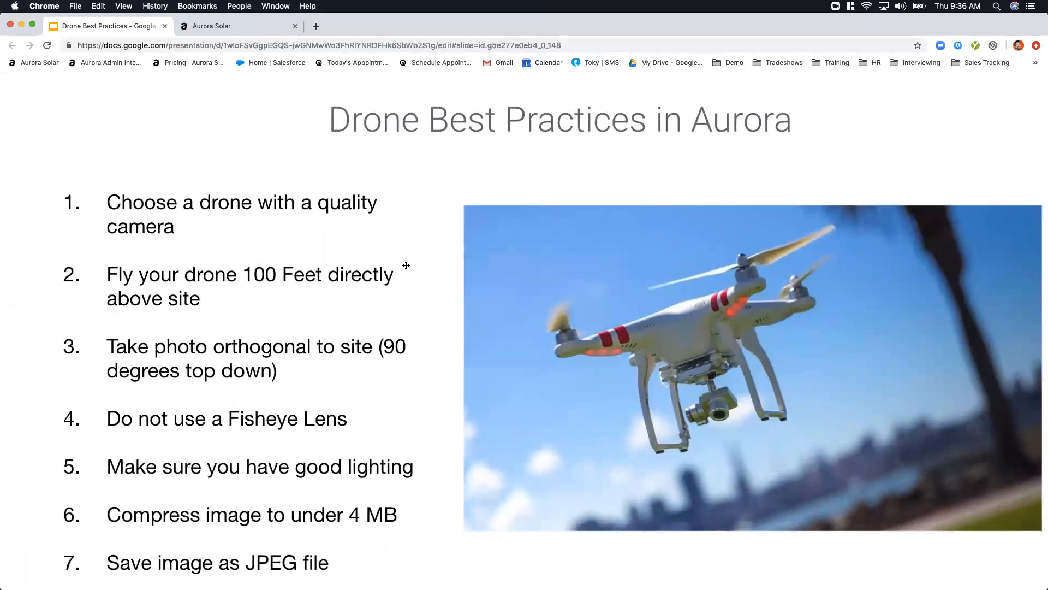
{"action": "left_click", "coordinate": [237, 25]}
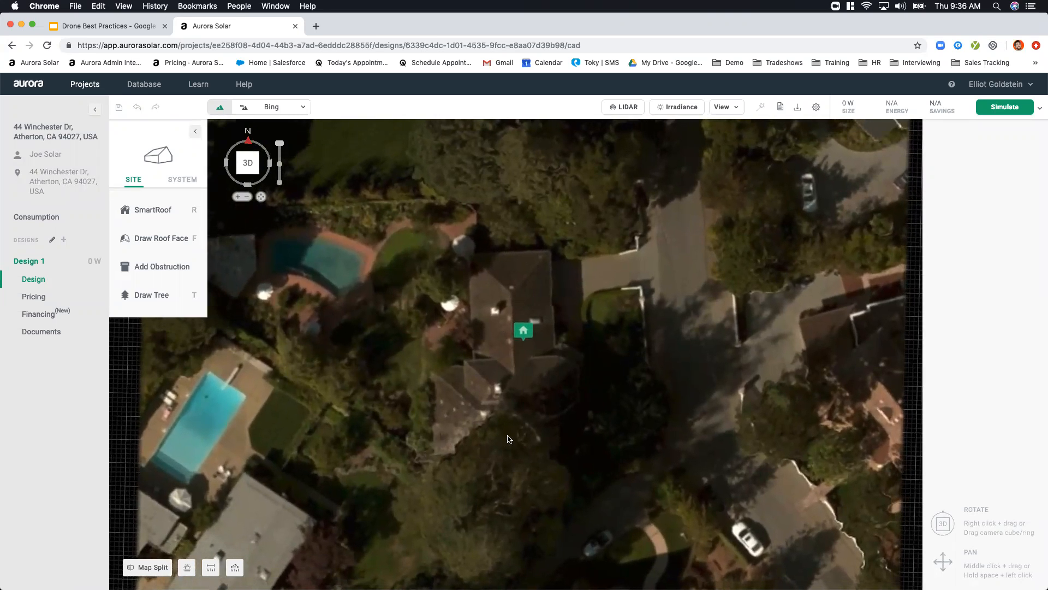
{"action": "mouse_move", "coordinate": [506, 460]}
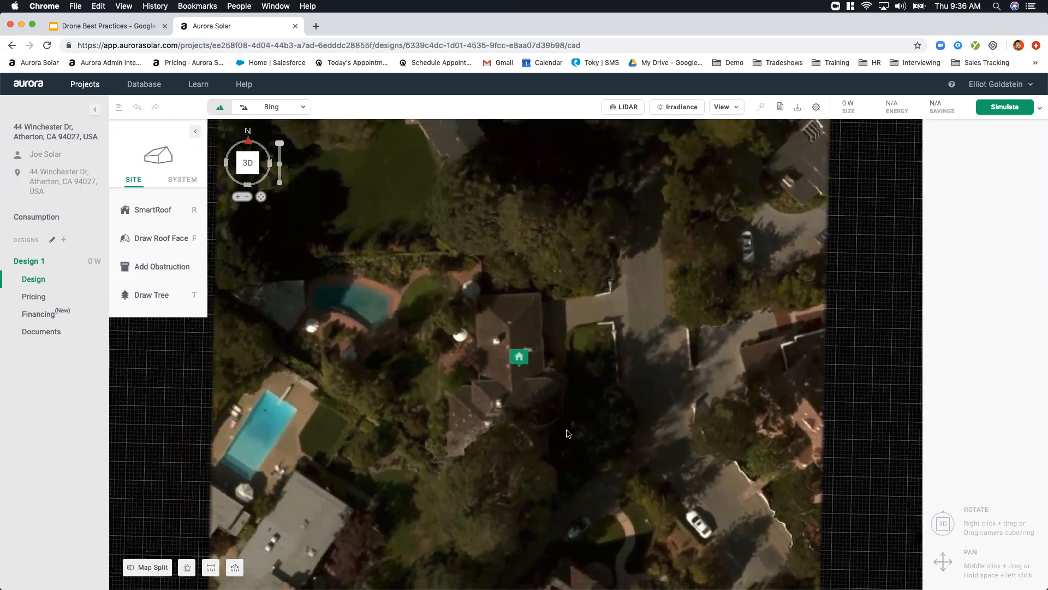
{"action": "mouse_move", "coordinate": [535, 462]}
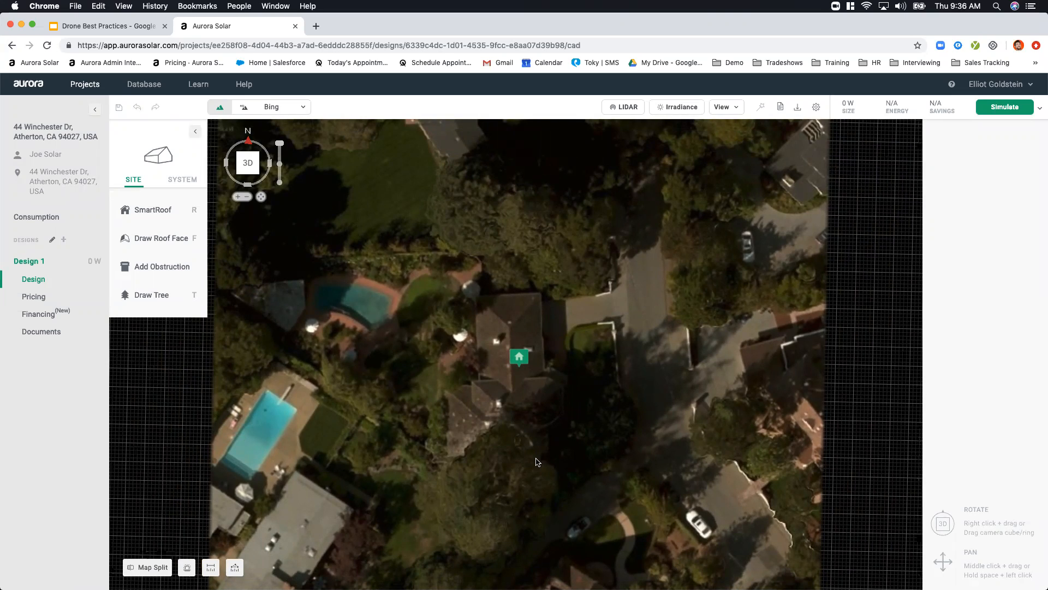
{"action": "mouse_move", "coordinate": [541, 463]}
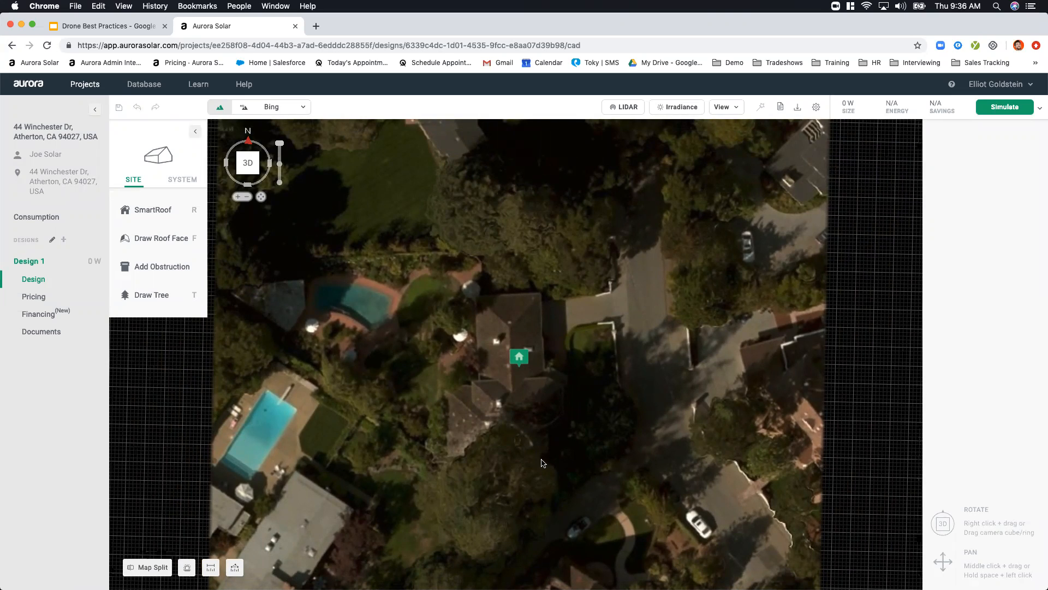
{"action": "mouse_move", "coordinate": [448, 341]}
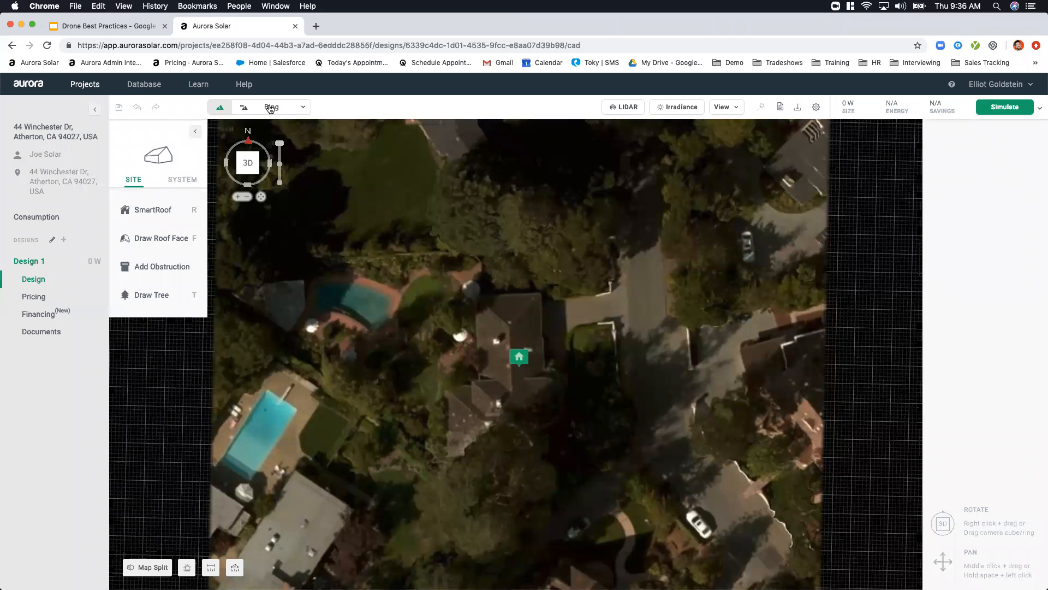
{"action": "left_click", "coordinate": [286, 107]}
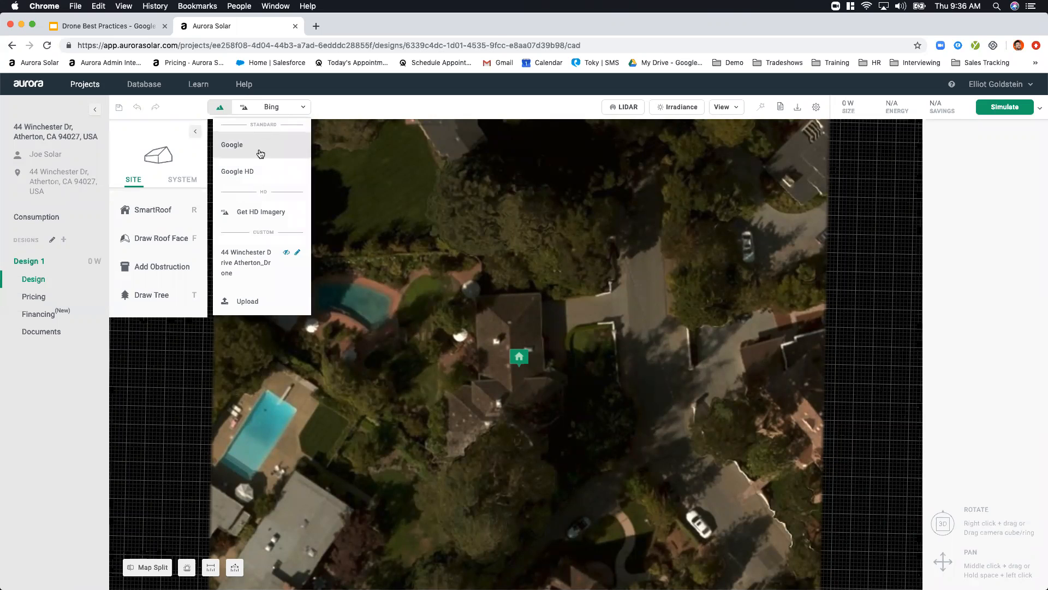
{"action": "mouse_move", "coordinate": [266, 301]}
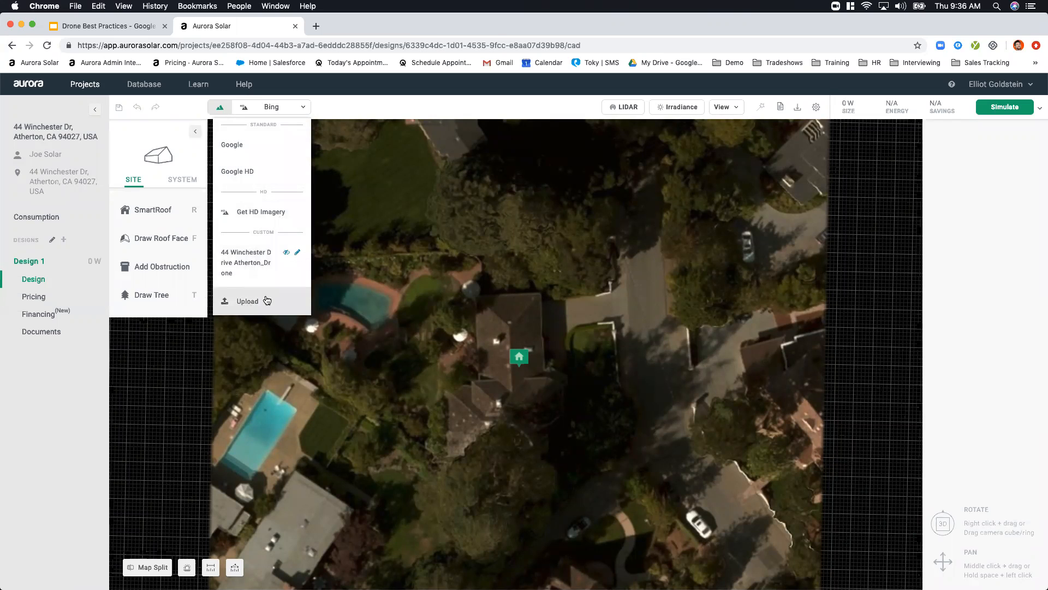
{"action": "left_click", "coordinate": [247, 302]}
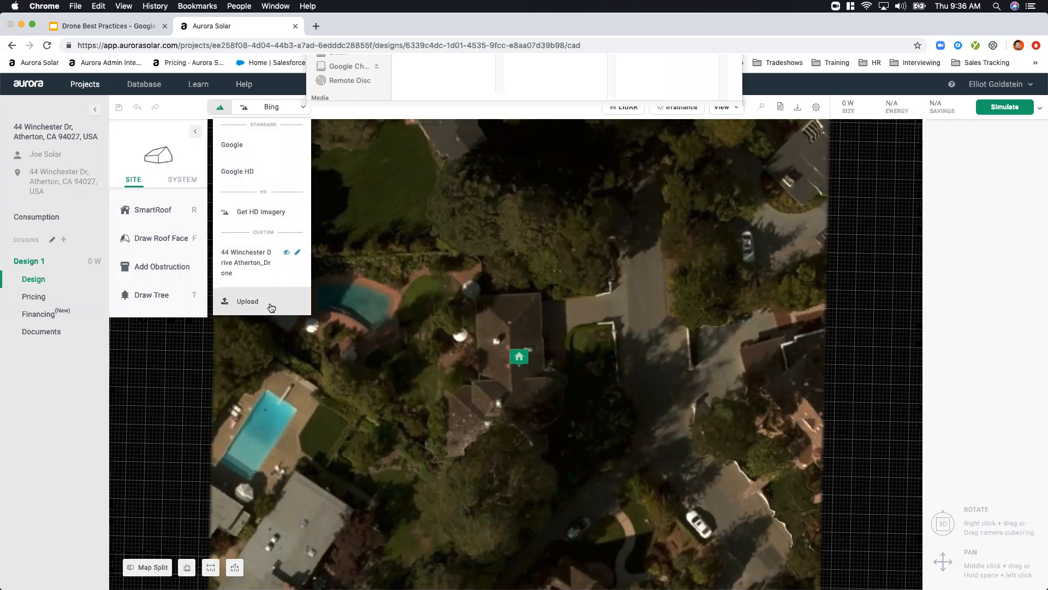
{"action": "left_click", "coordinate": [248, 301]}
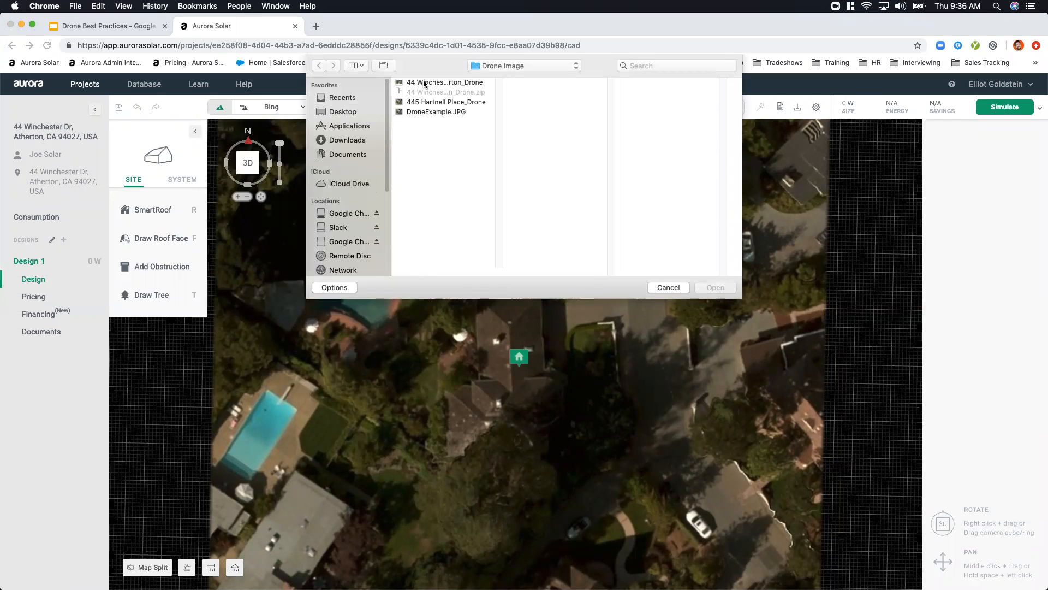
{"action": "left_click", "coordinate": [444, 82]}
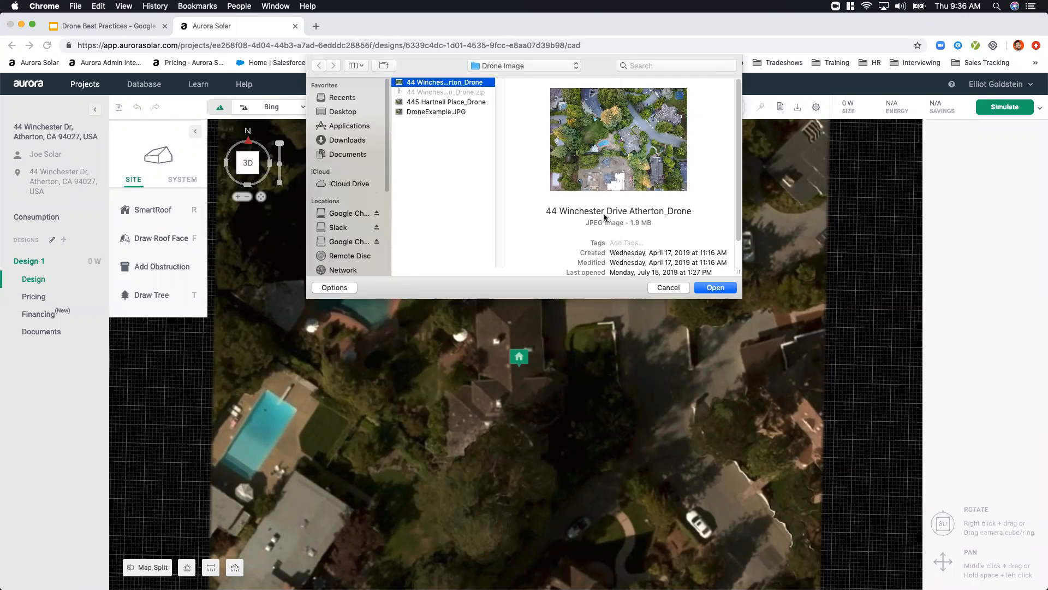
{"action": "double_click", "coordinate": [617, 222]}
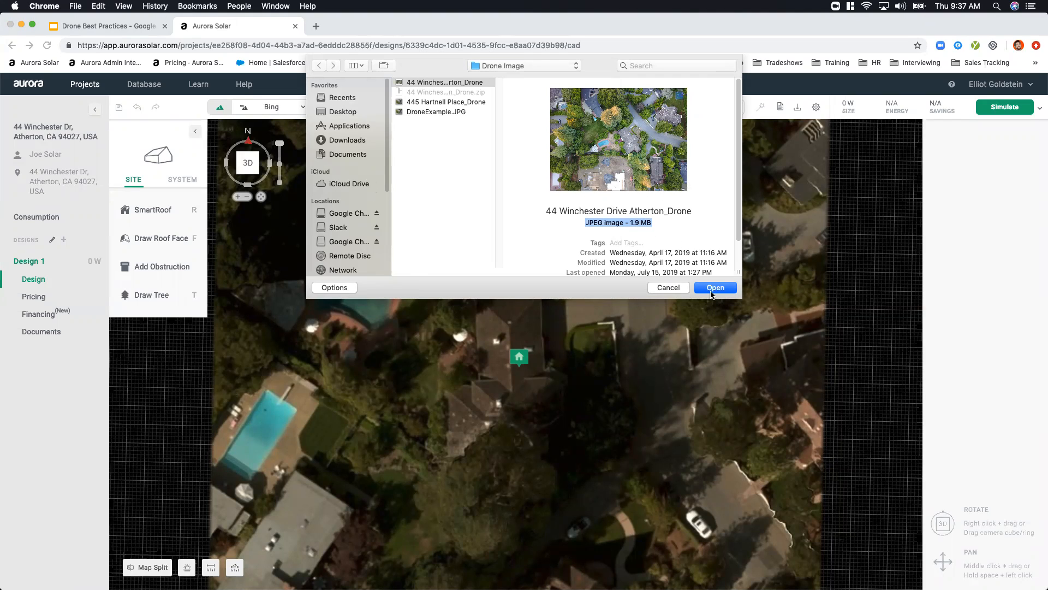
{"action": "left_click", "coordinate": [714, 287]}
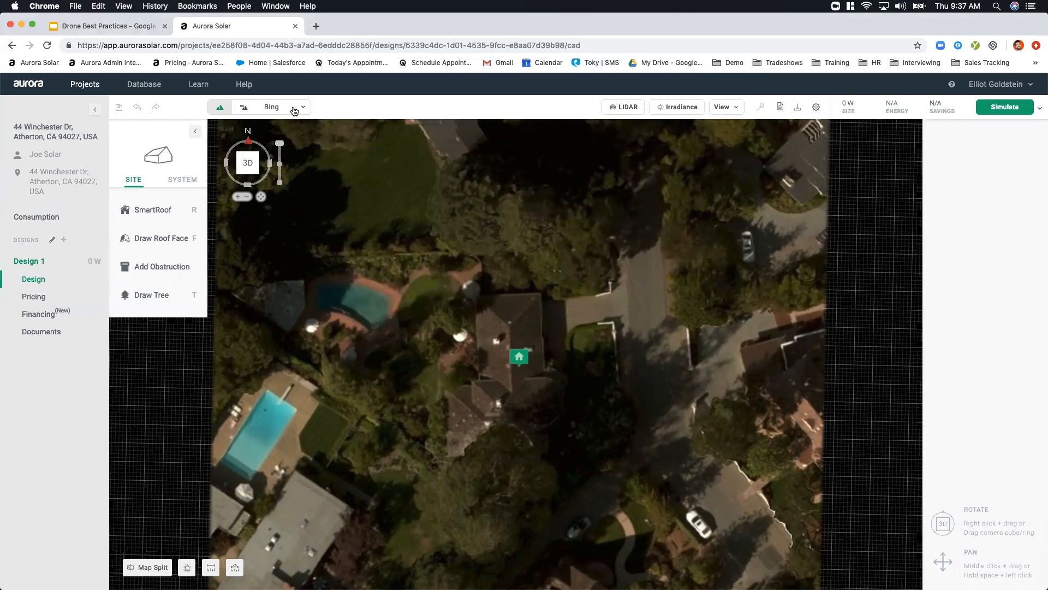
- Check the imagery controls while LIDAR processing completes for the uploaded photo
{"action": "left_click", "coordinate": [627, 107]}
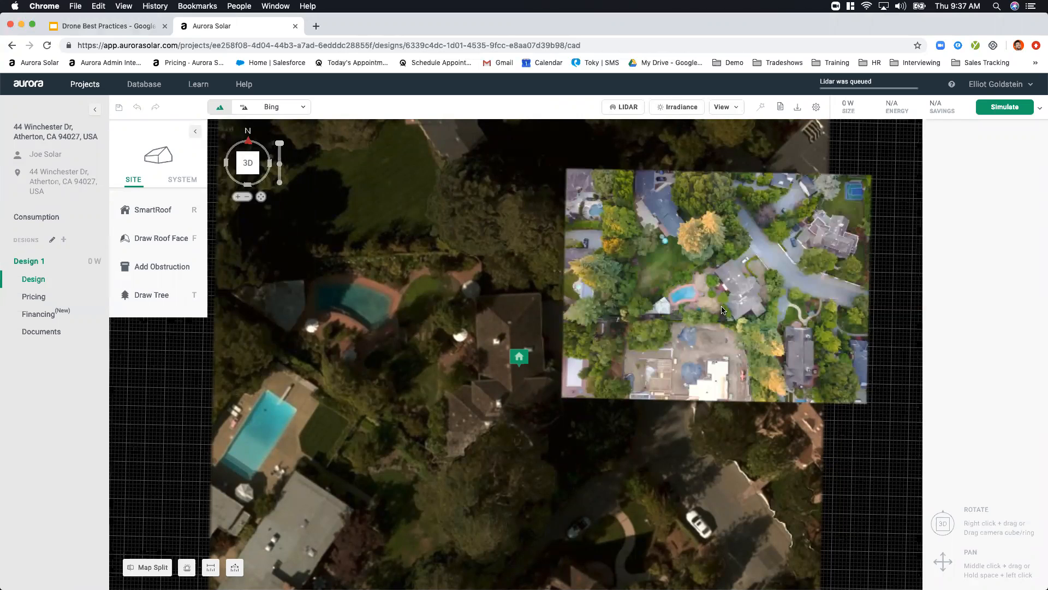
{"action": "mouse_move", "coordinate": [779, 321]}
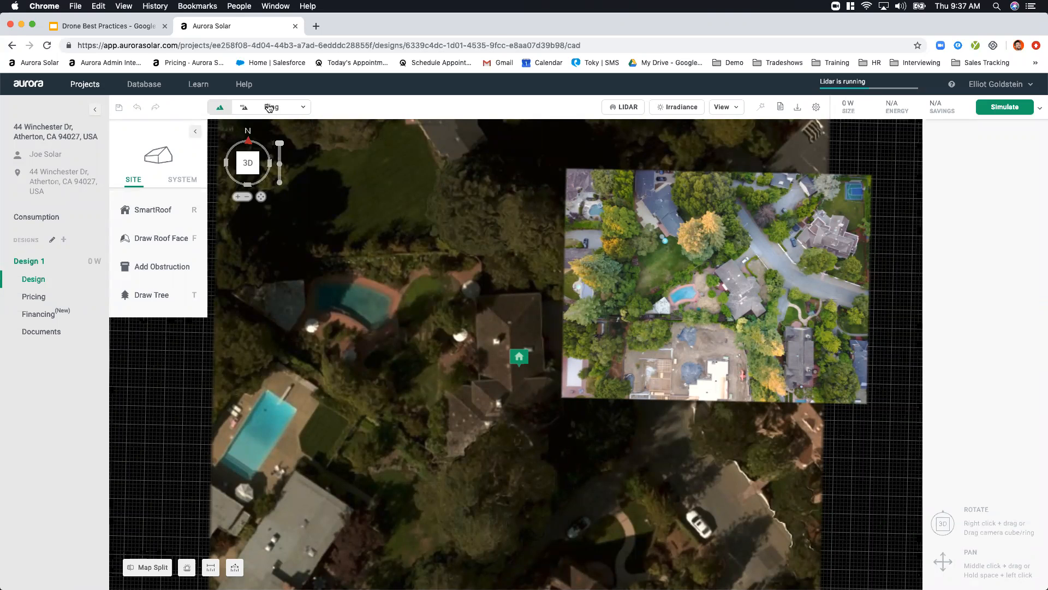
{"action": "left_click", "coordinate": [284, 107]}
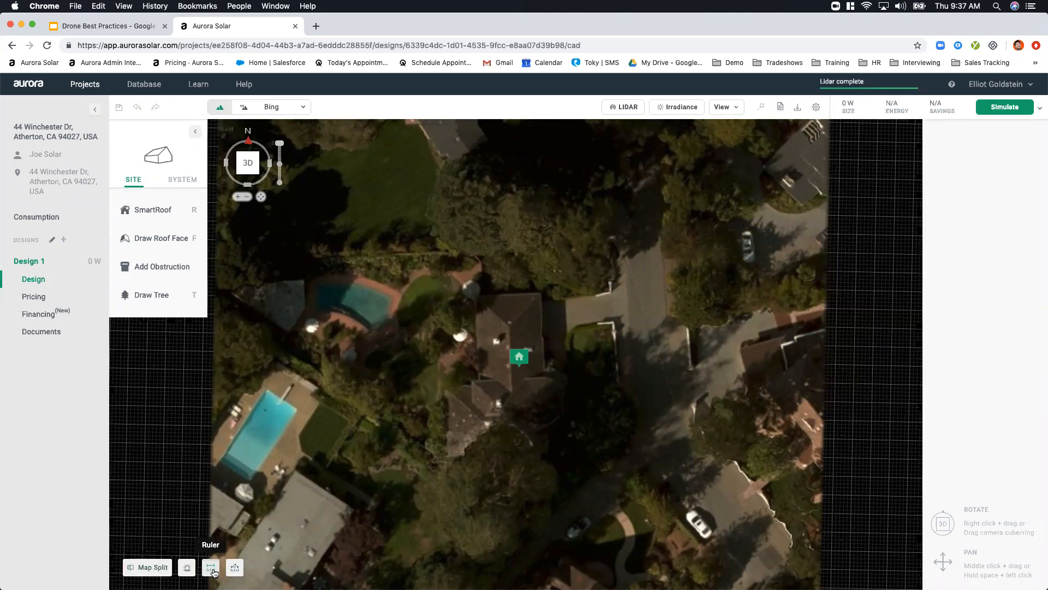
- Draw a ruler measurement across the top edge of the roof, roughly 35 ft long
{"action": "left_click", "coordinate": [210, 567]}
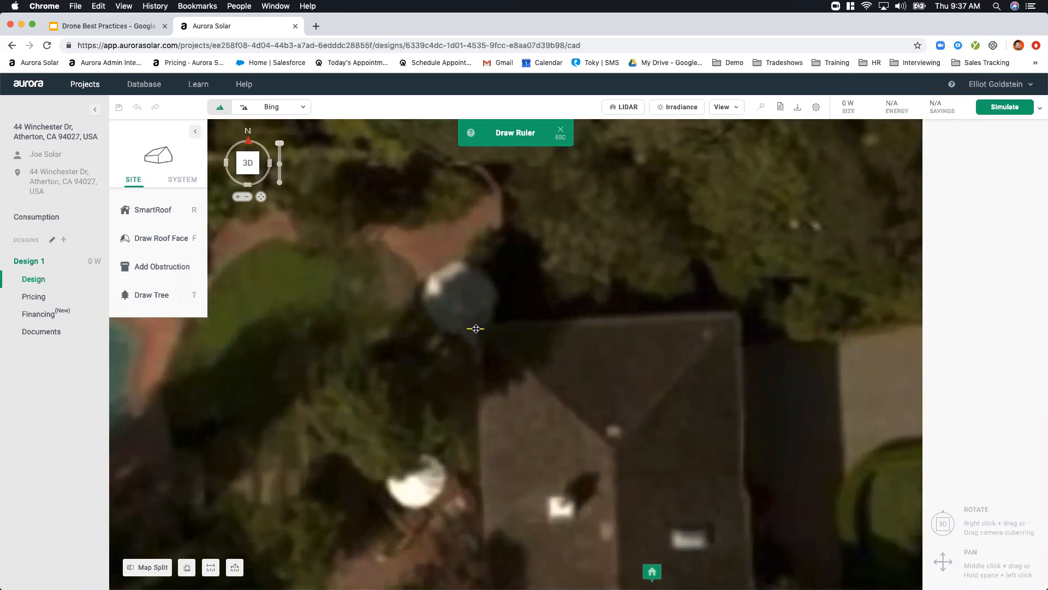
{"action": "left_click_drag", "start_coordinate": [476, 329], "coordinate": [722, 316]}
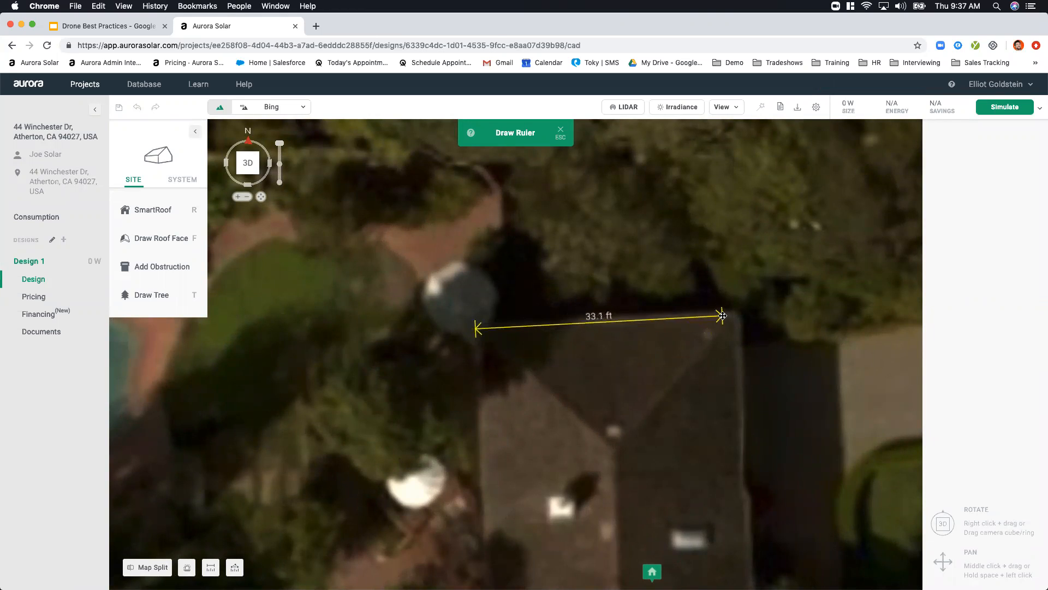
{"action": "left_click_drag", "start_coordinate": [721, 314], "coordinate": [737, 314]}
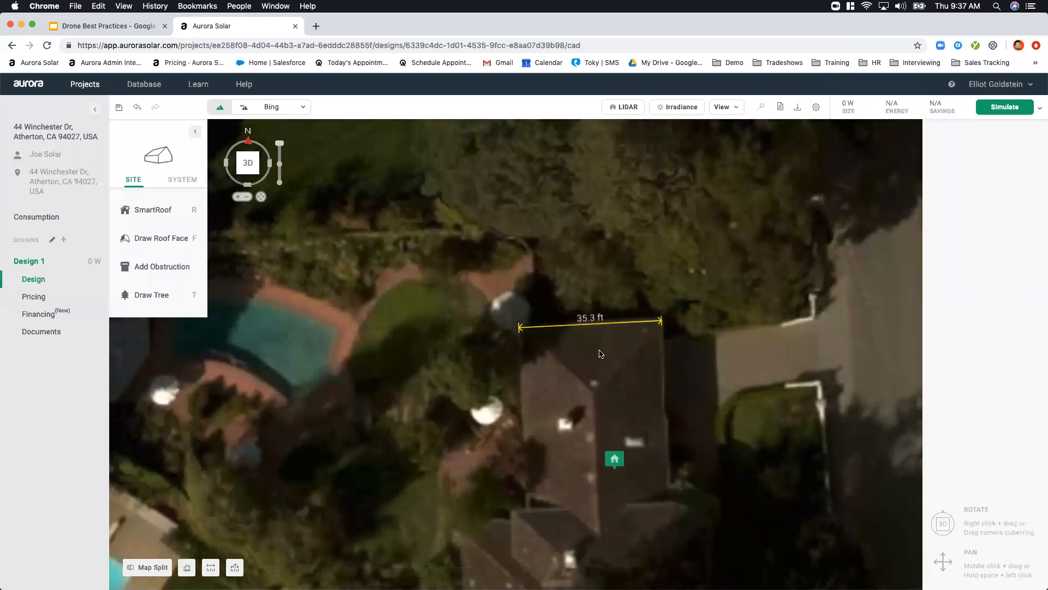
- Set the ruler segment length to exactly 35 ft and zoom out over the property
{"action": "left_click", "coordinate": [591, 323]}
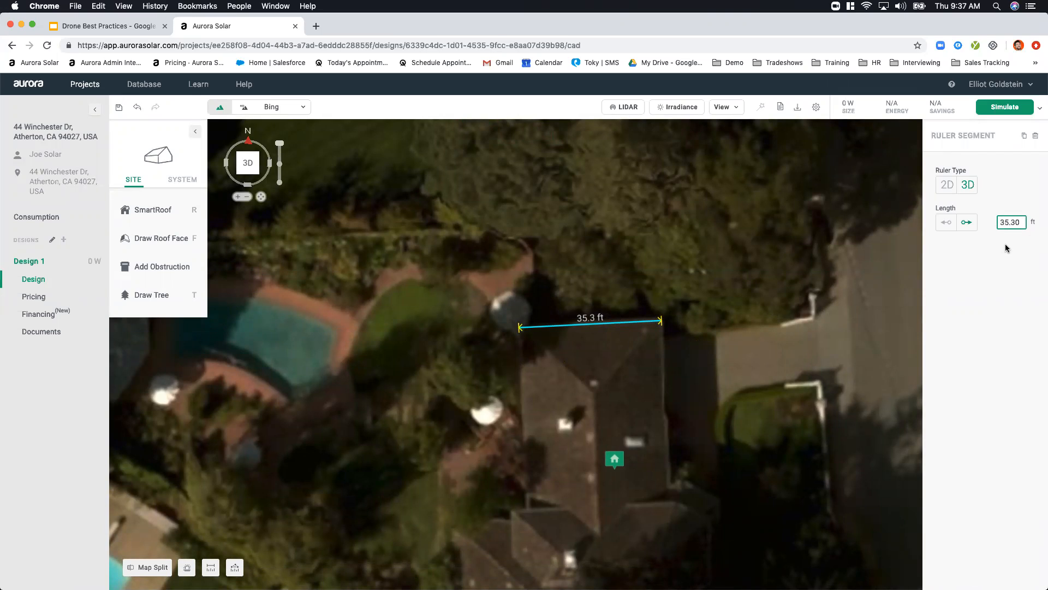
{"action": "left_click", "coordinate": [1011, 221]}
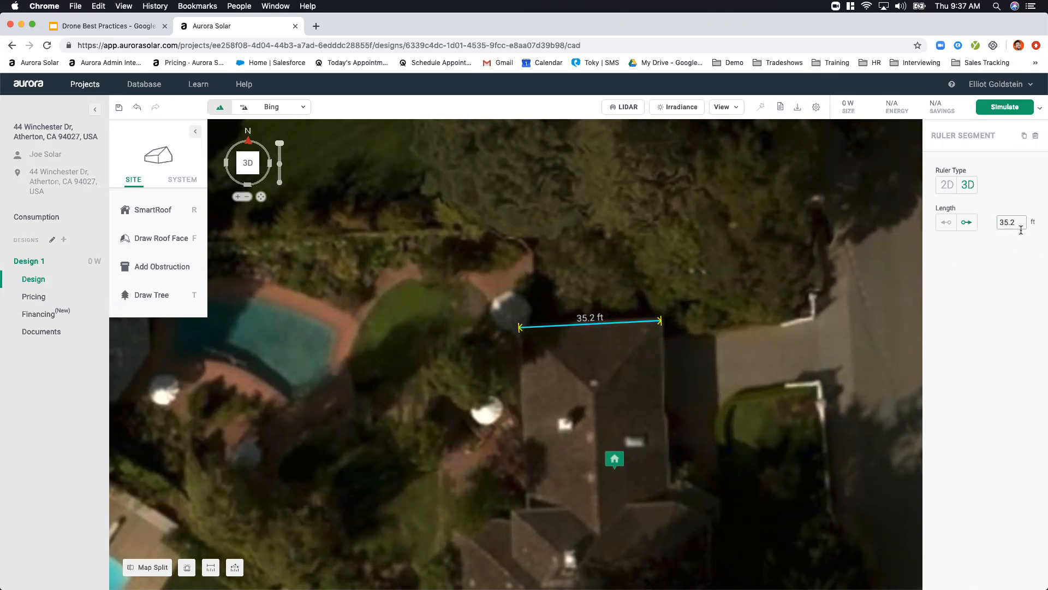
{"action": "type", "text": "35"}
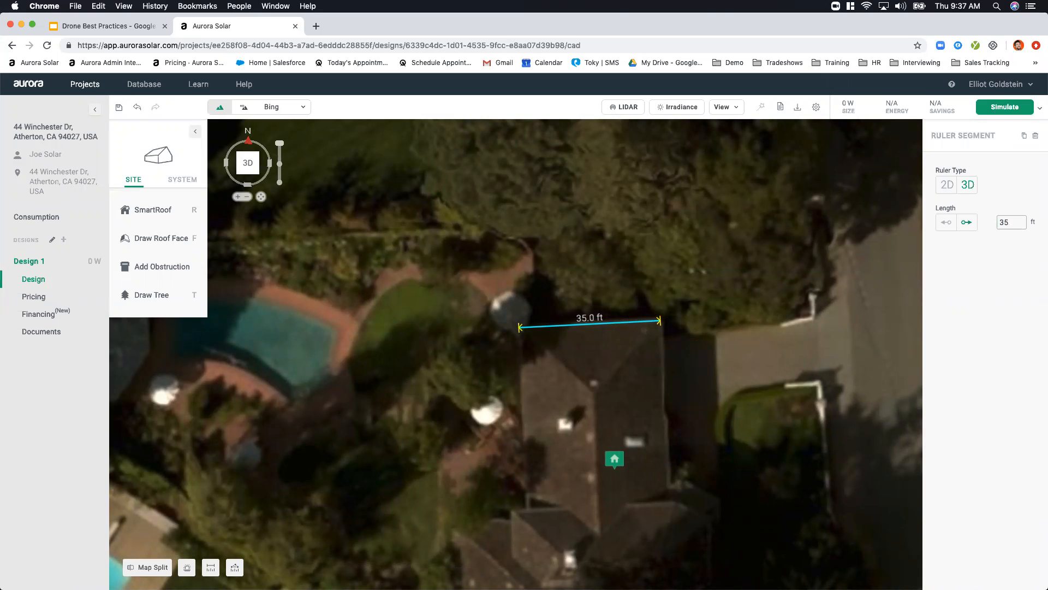
{"action": "left_click", "coordinate": [1010, 222]}
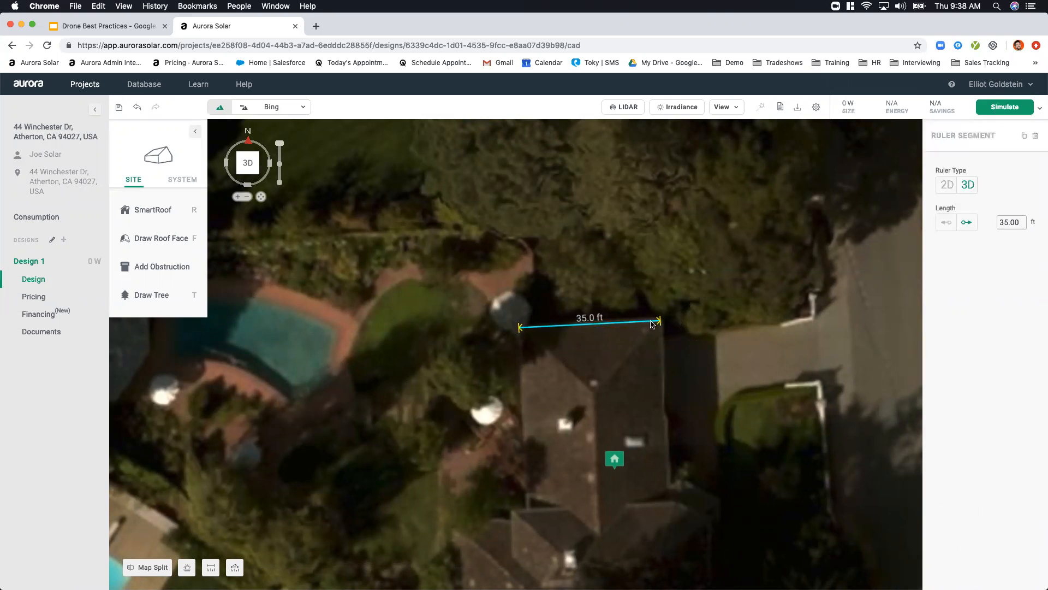
{"action": "left_click_drag", "start_coordinate": [657, 320], "coordinate": [662, 321]}
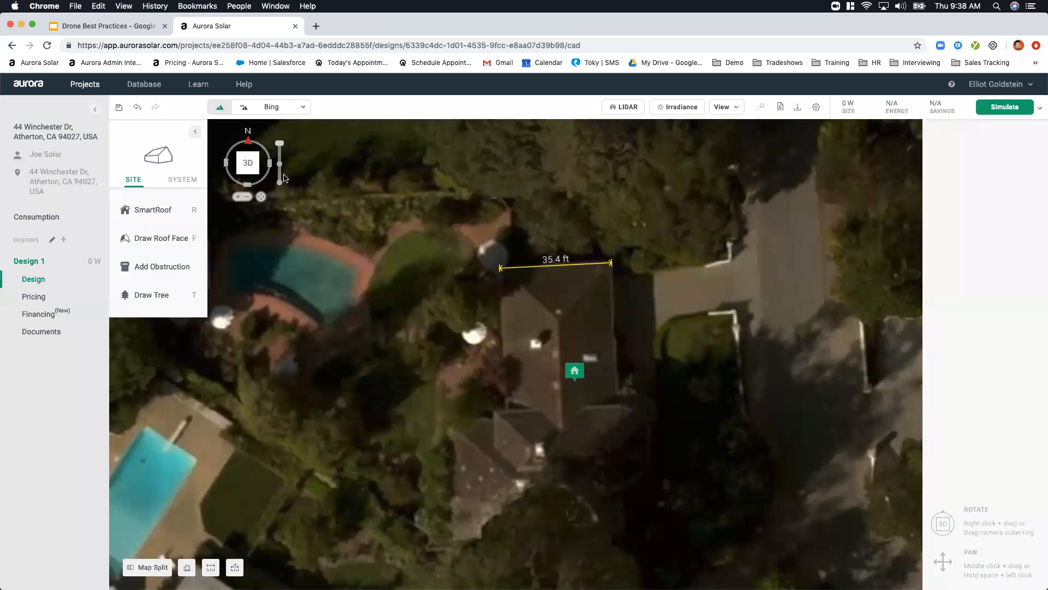
- Enter Edit Uploaded Imagery for the drone photo from the imagery source list
{"action": "left_click", "coordinate": [271, 107]}
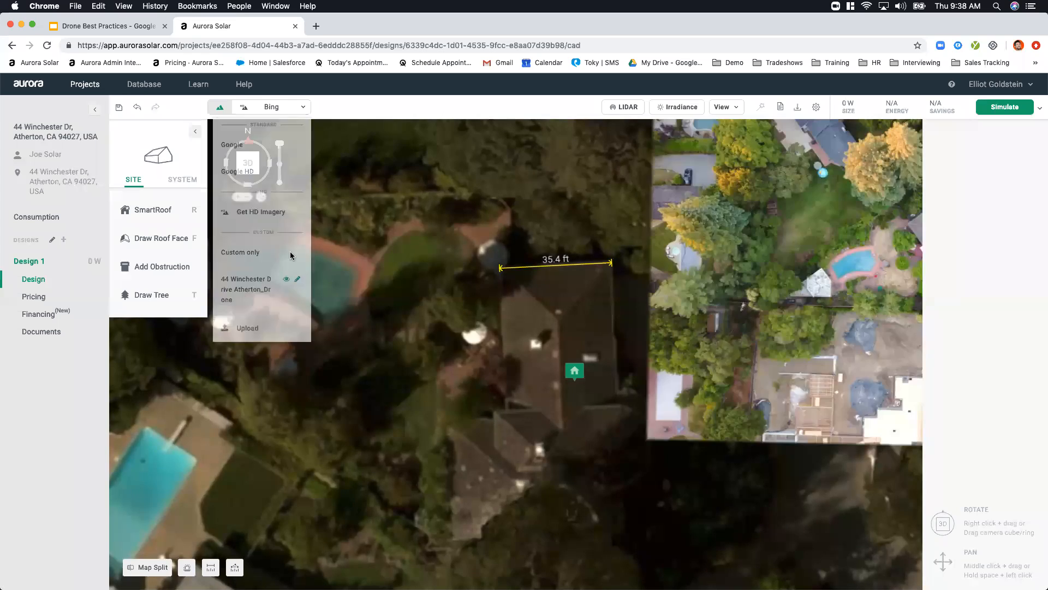
{"action": "left_click", "coordinate": [627, 107]}
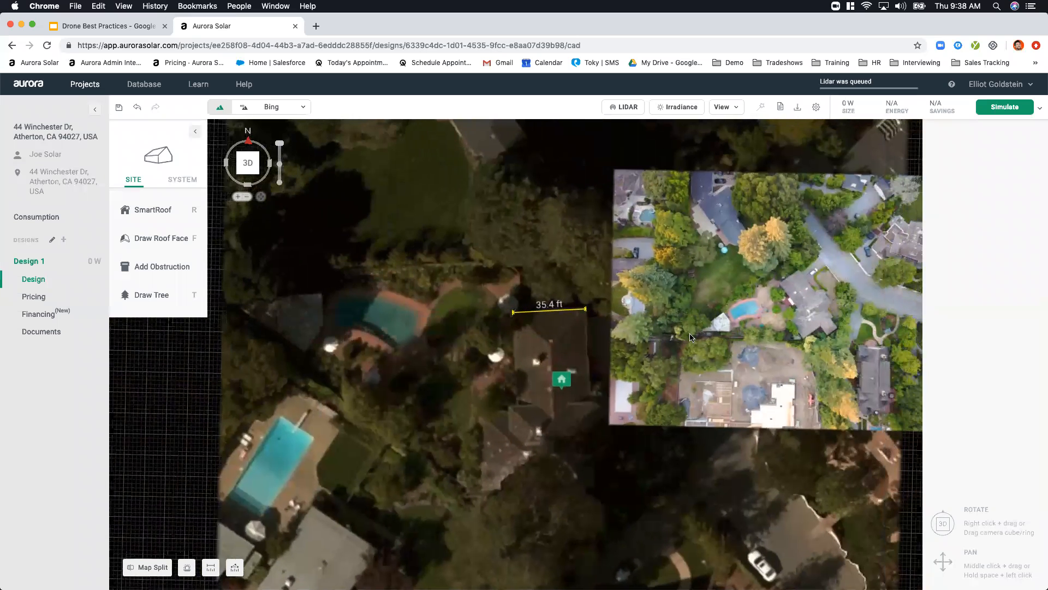
{"action": "left_click", "coordinate": [302, 107]}
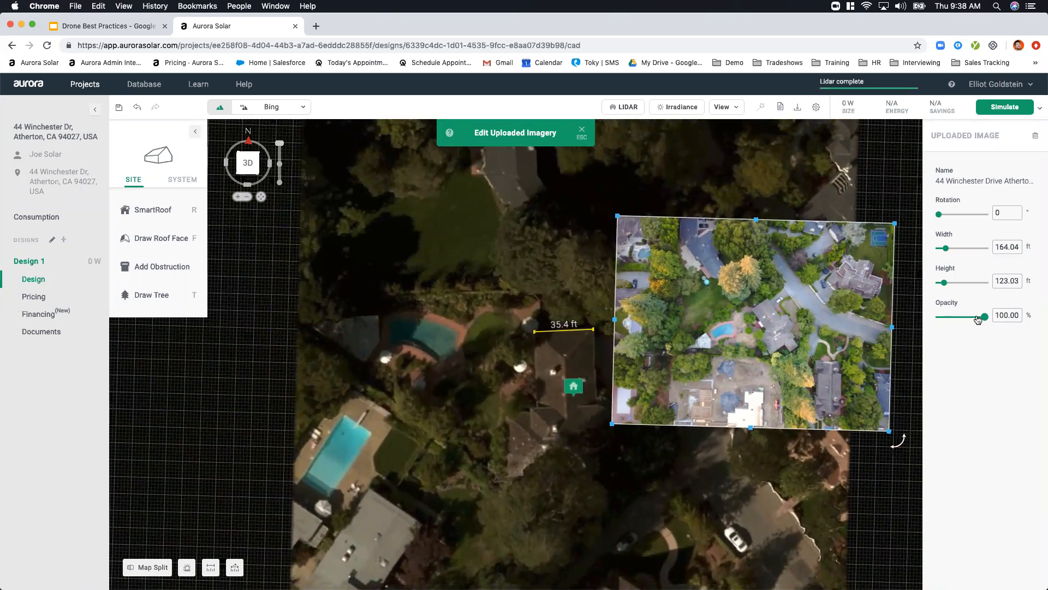
- Set opacity to 56%, rotation to -32.62° and drag the photo over the house
{"action": "left_click_drag", "start_coordinate": [983, 317], "coordinate": [964, 317]}
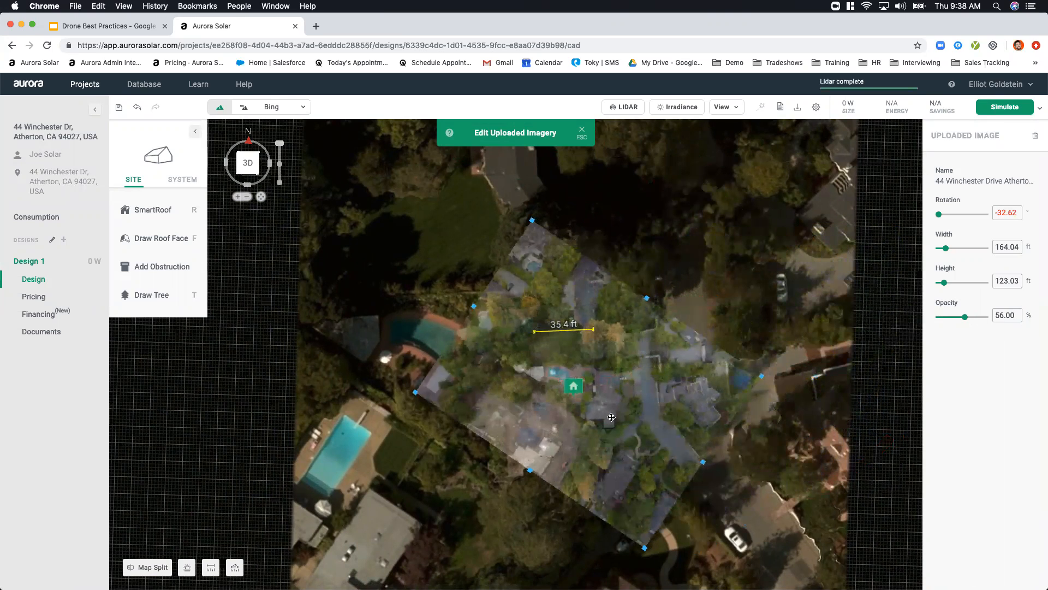
{"action": "left_click_drag", "start_coordinate": [610, 418], "coordinate": [573, 397]}
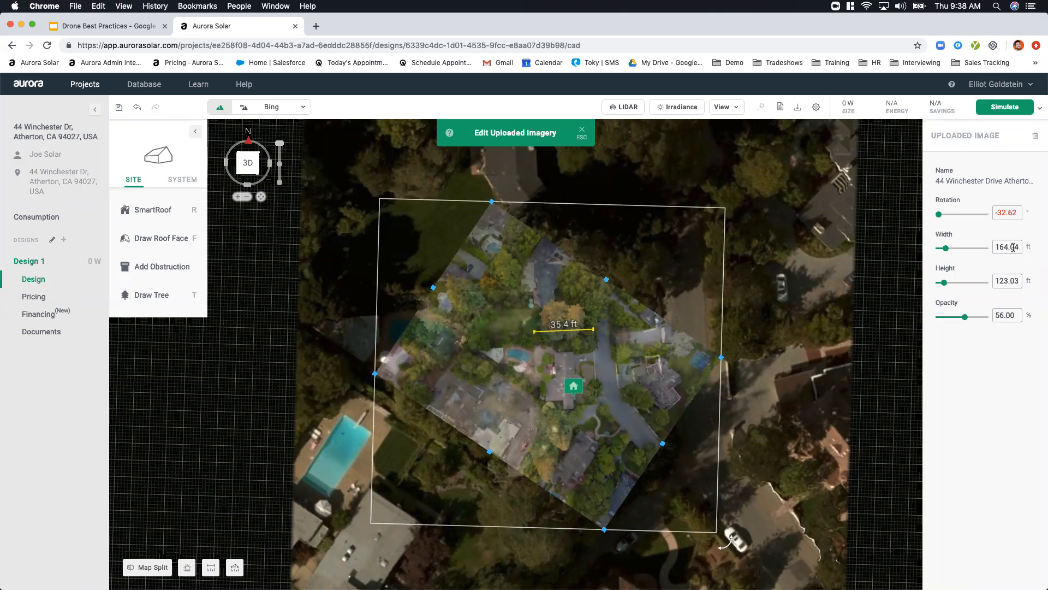
- Adjust the Width slider and shift the photo so the roof lines up with the ruler
{"action": "left_click_drag", "start_coordinate": [948, 248], "coordinate": [944, 249]}
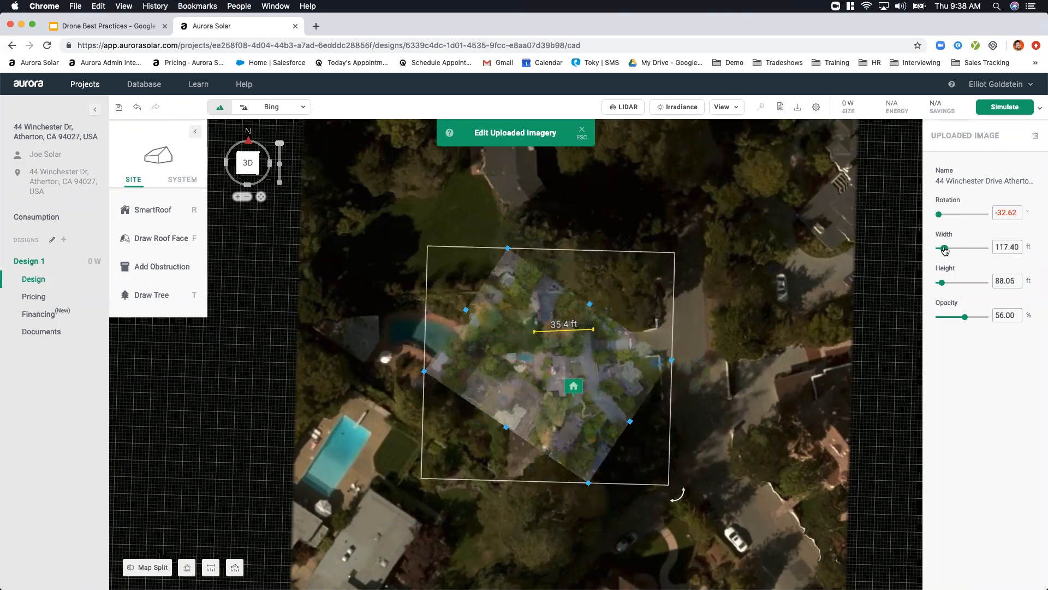
{"action": "left_click_drag", "start_coordinate": [944, 249], "coordinate": [952, 249]}
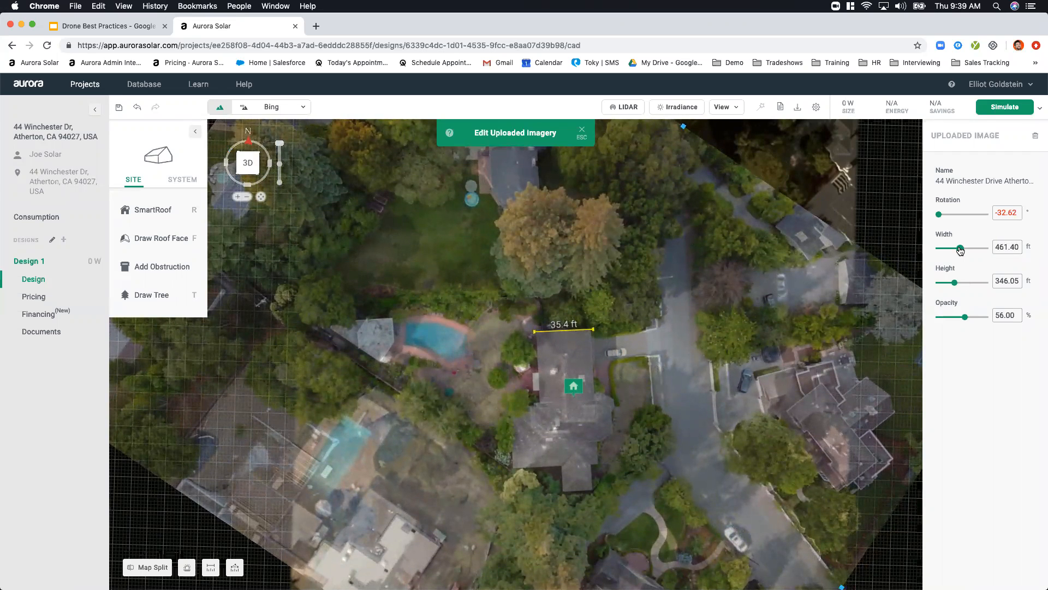
{"action": "left_click_drag", "start_coordinate": [959, 248], "coordinate": [963, 248]}
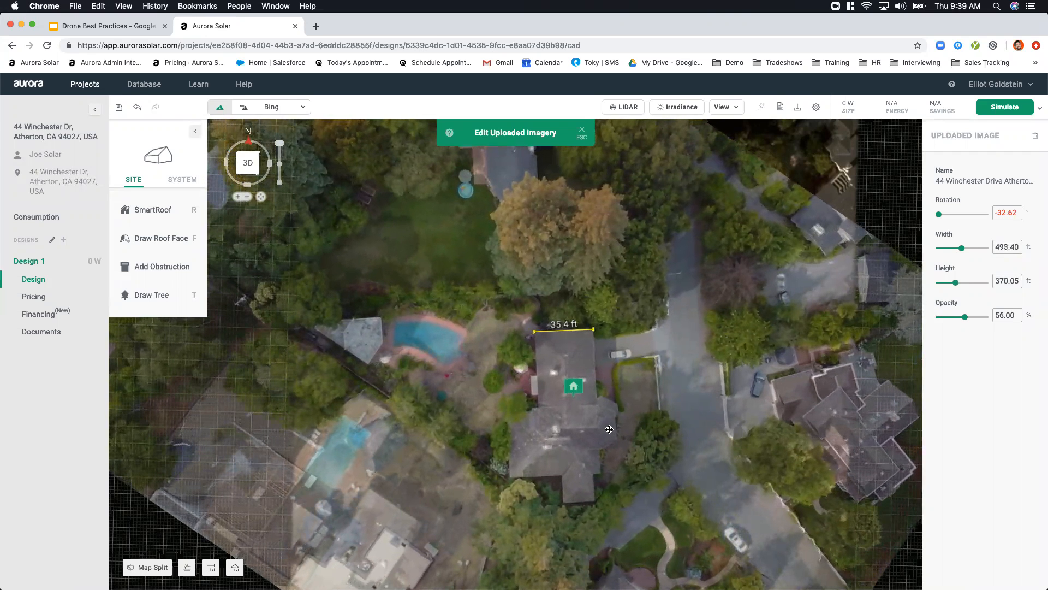
{"action": "left_click_drag", "start_coordinate": [608, 428], "coordinate": [586, 365]}
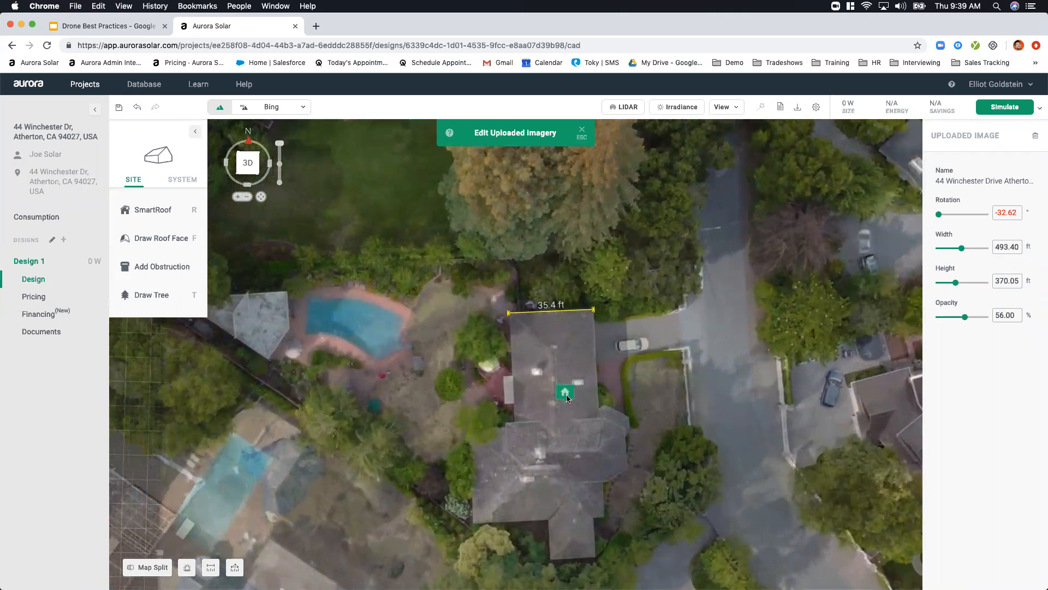
- Fine-tune width to about 507.4 ft so the roof matches 35 ft, restoring full opacity
{"action": "left_click_drag", "start_coordinate": [957, 248], "coordinate": [983, 248]}
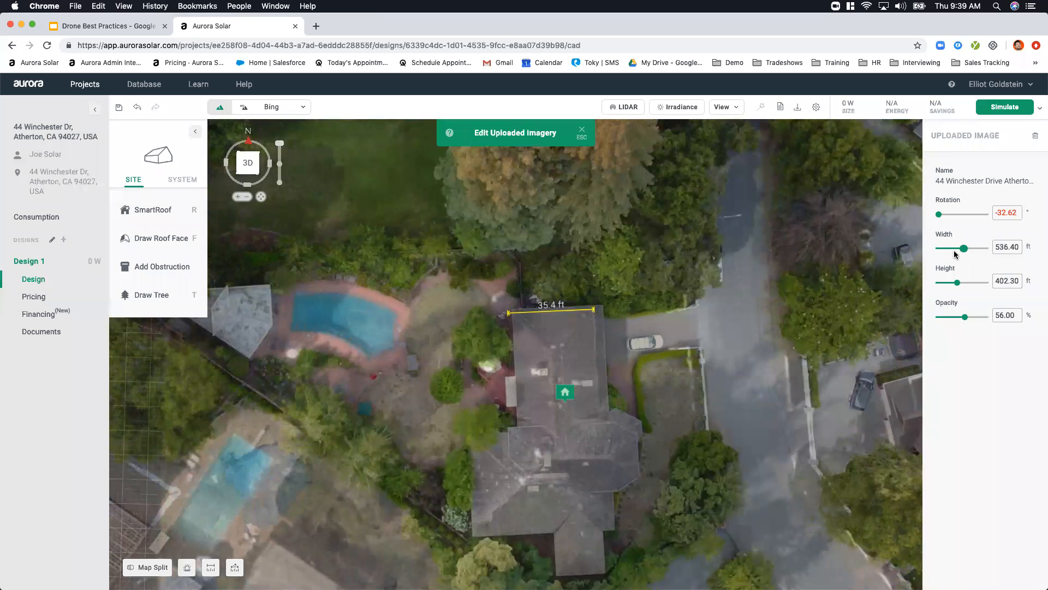
{"action": "left_click_drag", "start_coordinate": [970, 248], "coordinate": [963, 248]}
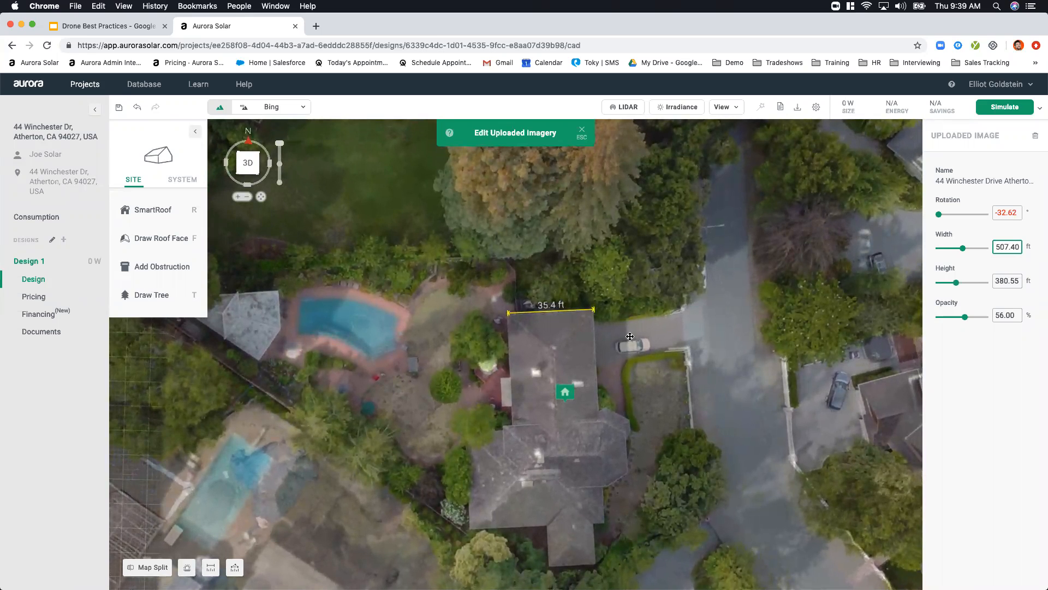
{"action": "mouse_move", "coordinate": [845, 336]}
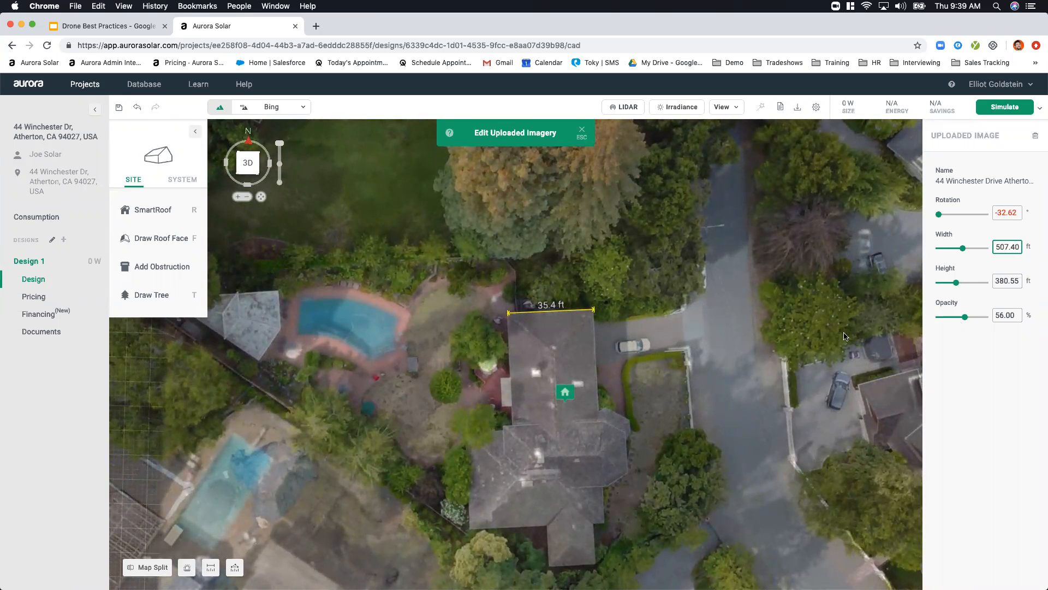
{"action": "left_click_drag", "start_coordinate": [963, 316], "coordinate": [986, 316]}
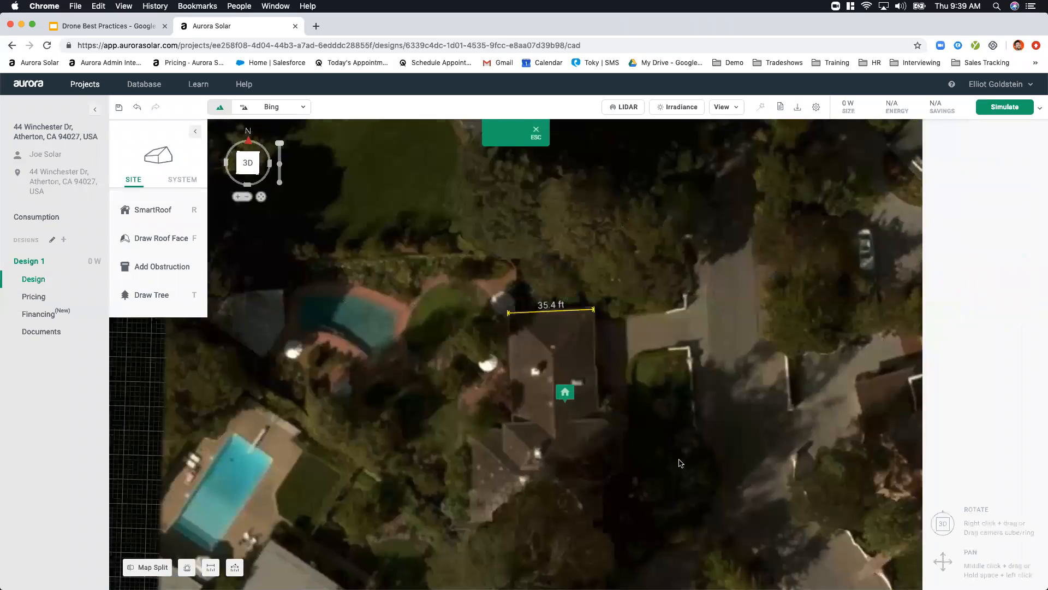
- Switch the imagery source from Bing to Custom to show the aligned drone photo
{"action": "left_click", "coordinate": [622, 107]}
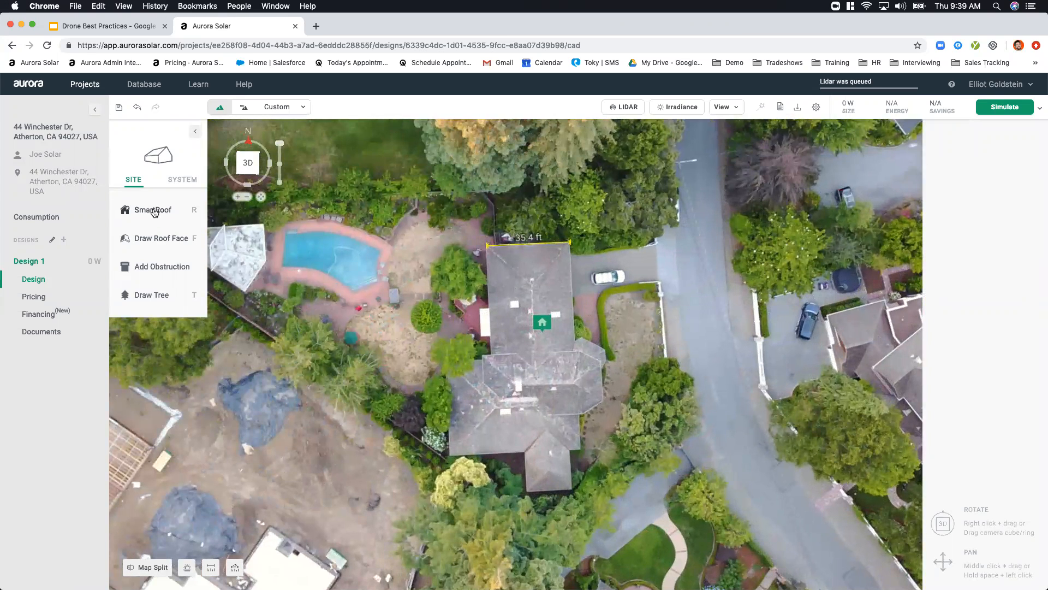
{"action": "left_click", "coordinate": [153, 209]}
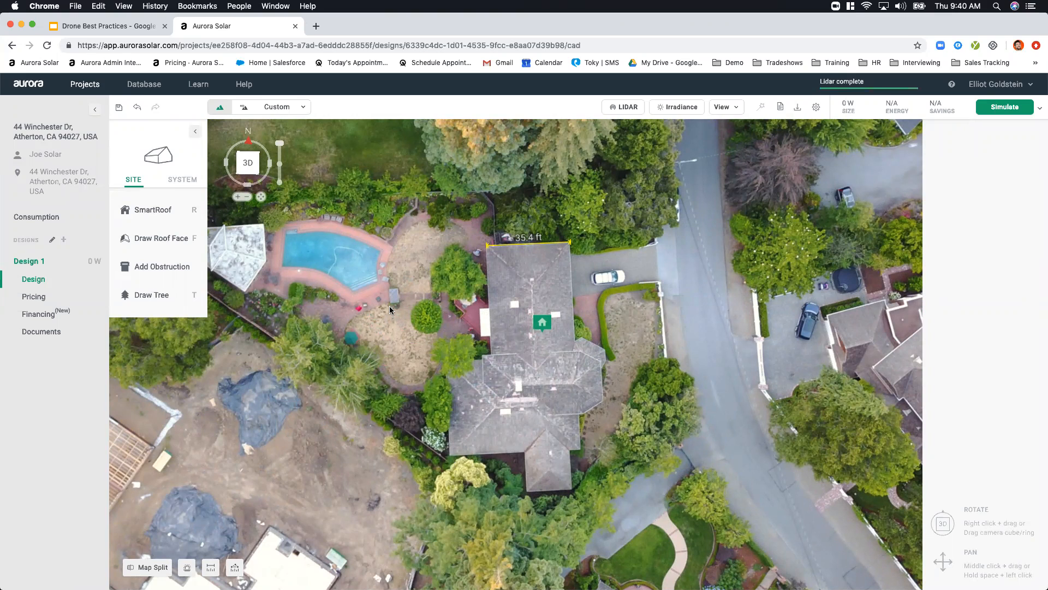
{"action": "mouse_move", "coordinate": [380, 374]}
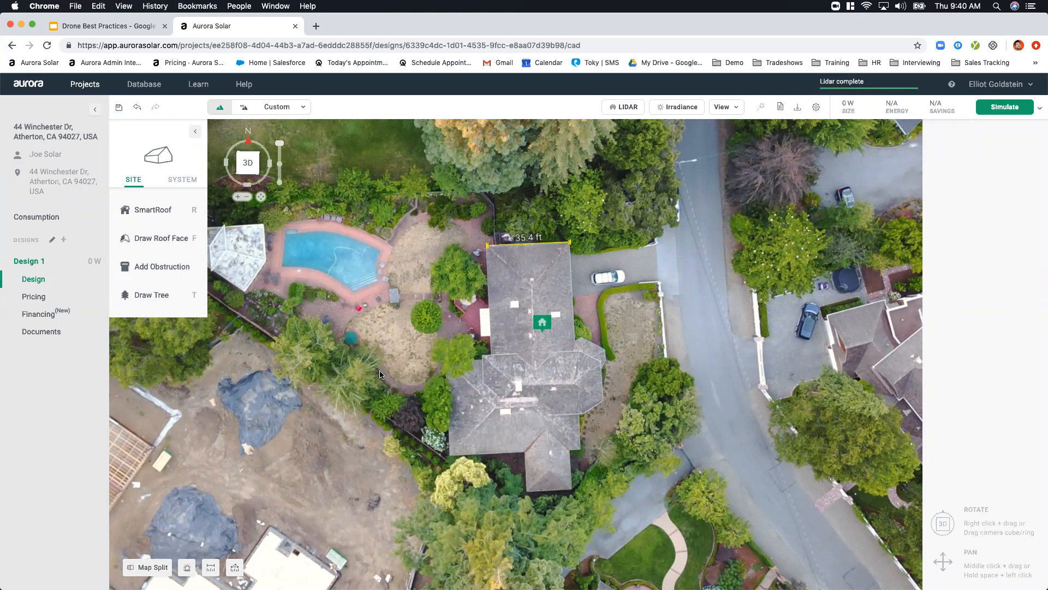